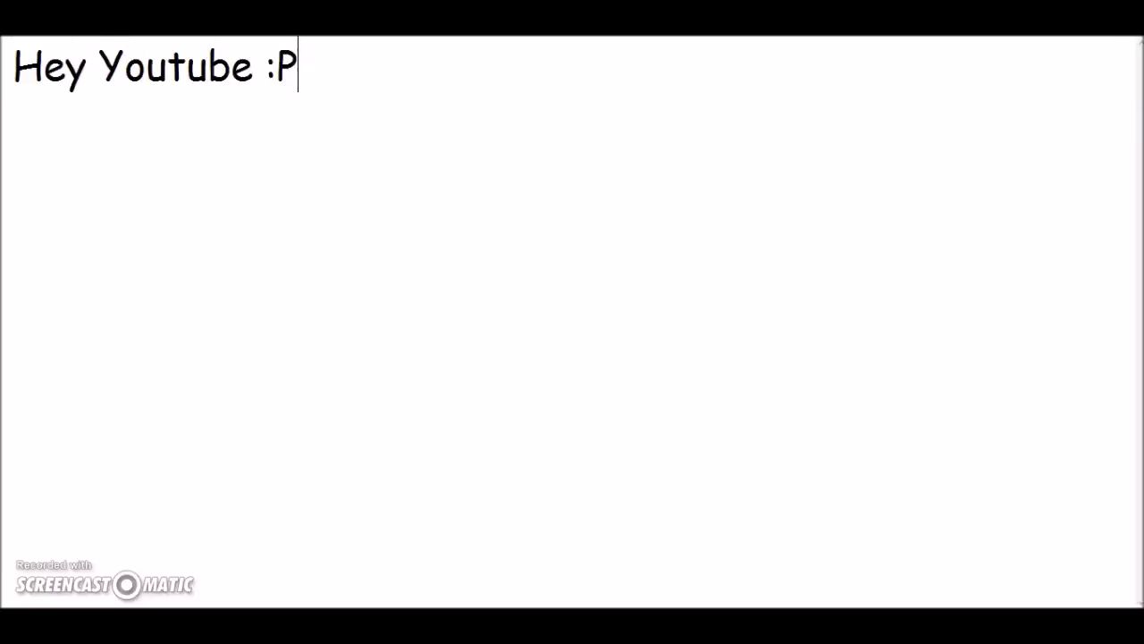
# Step: Greet Marisol, announce 'a few impotant updates to tell you...', and right-click the misspelling
pyautogui.write('Marisol')
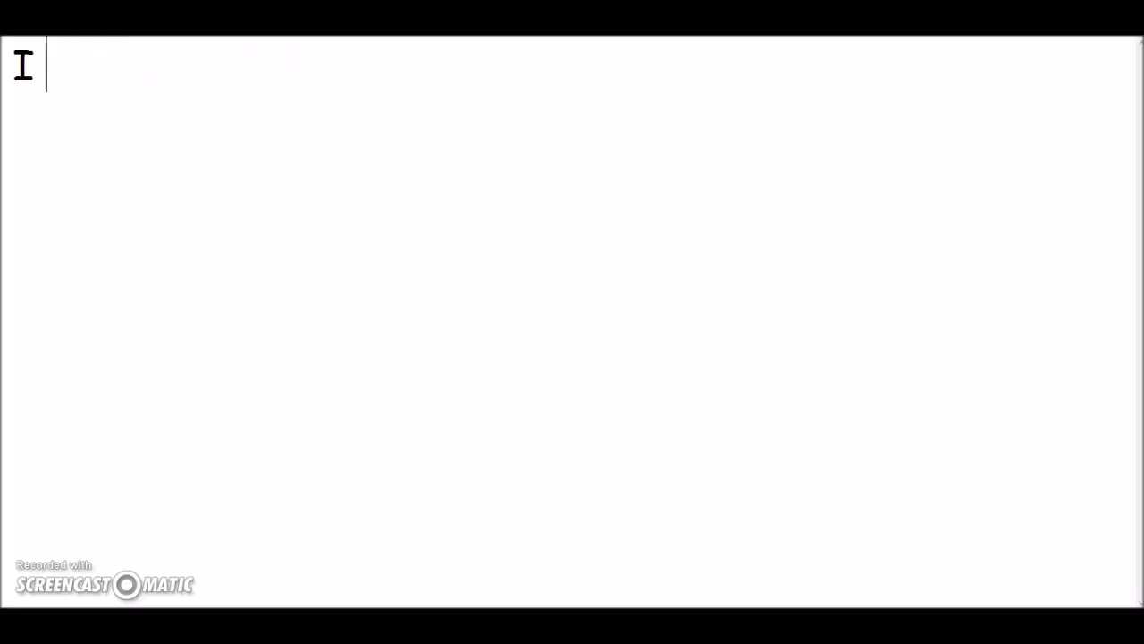
pyautogui.write('I Have just a few i')
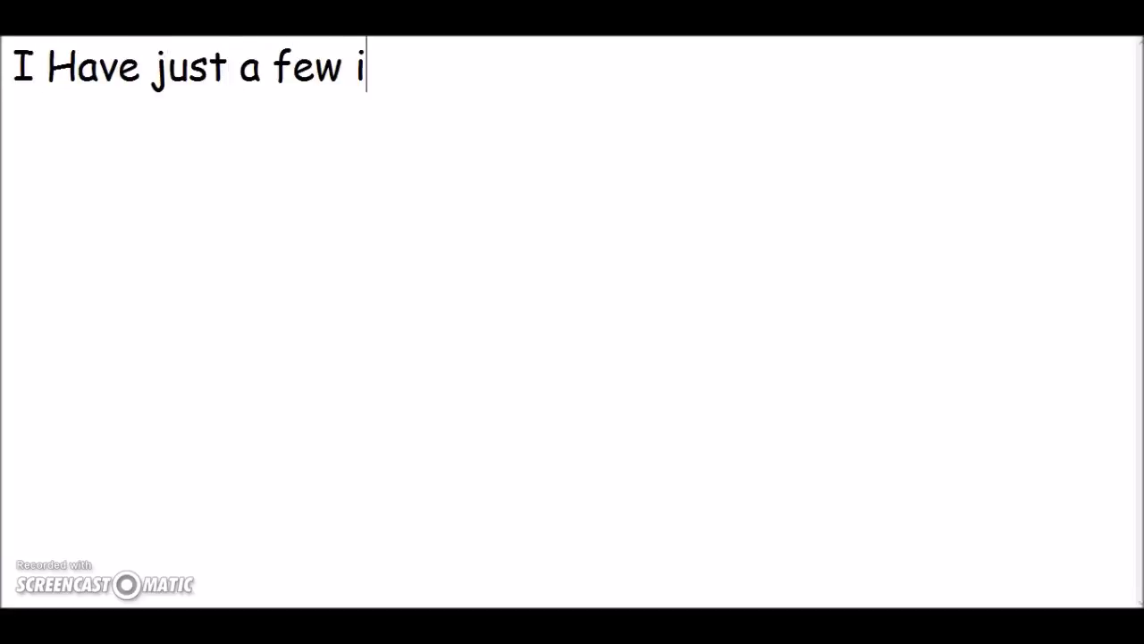
pyautogui.write('mpotant updates to')
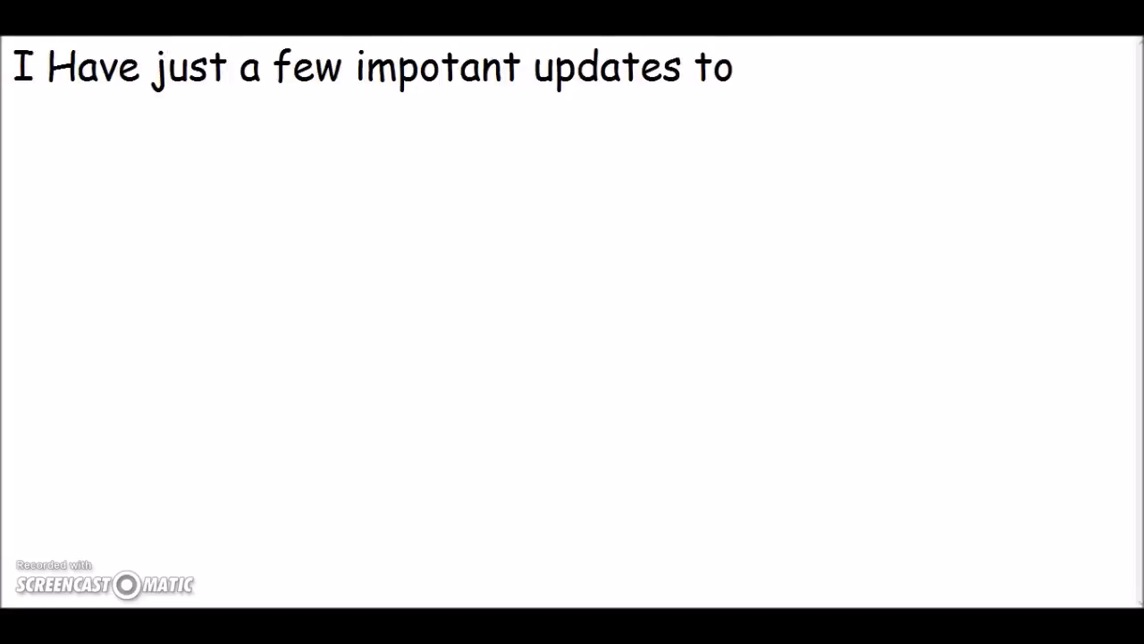
pyautogui.write('tell you...')
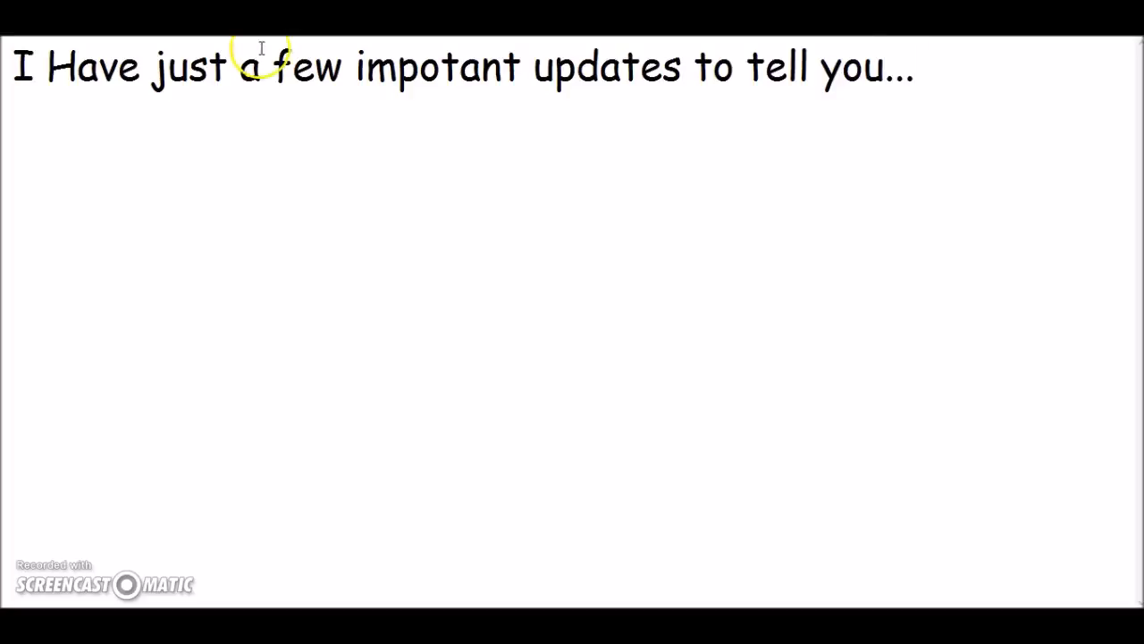
pyautogui.rightClick(474, 170)
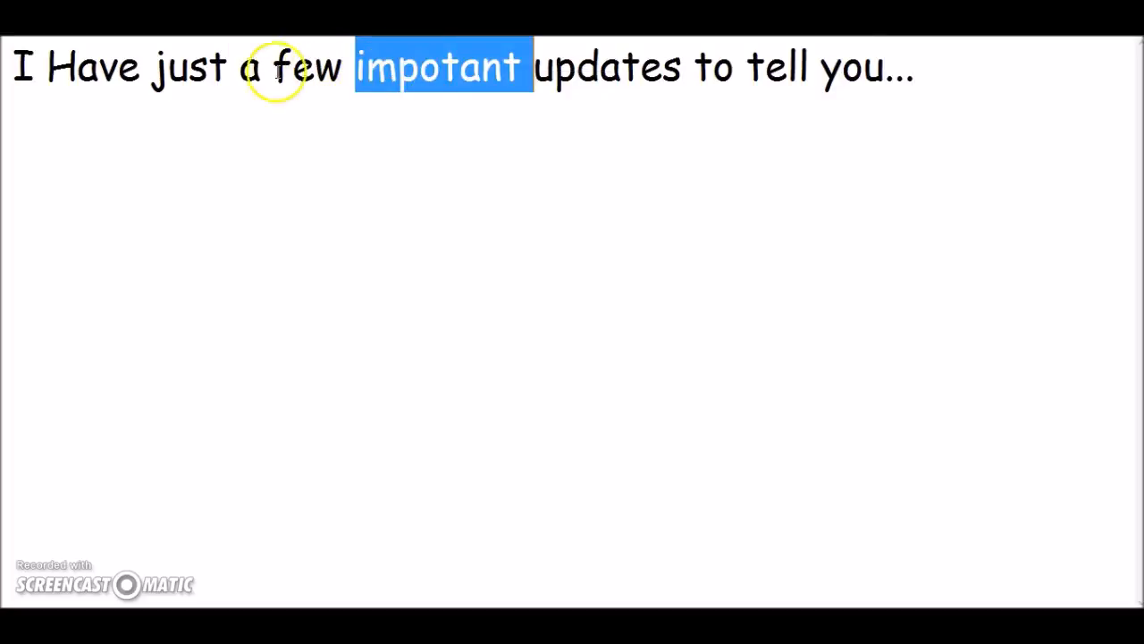
# Step: Type the news 'basically i'm making a GAMING CHANNEL!!!!' followed by ':P :D'
pyautogui.write('sowwy bout dat x')
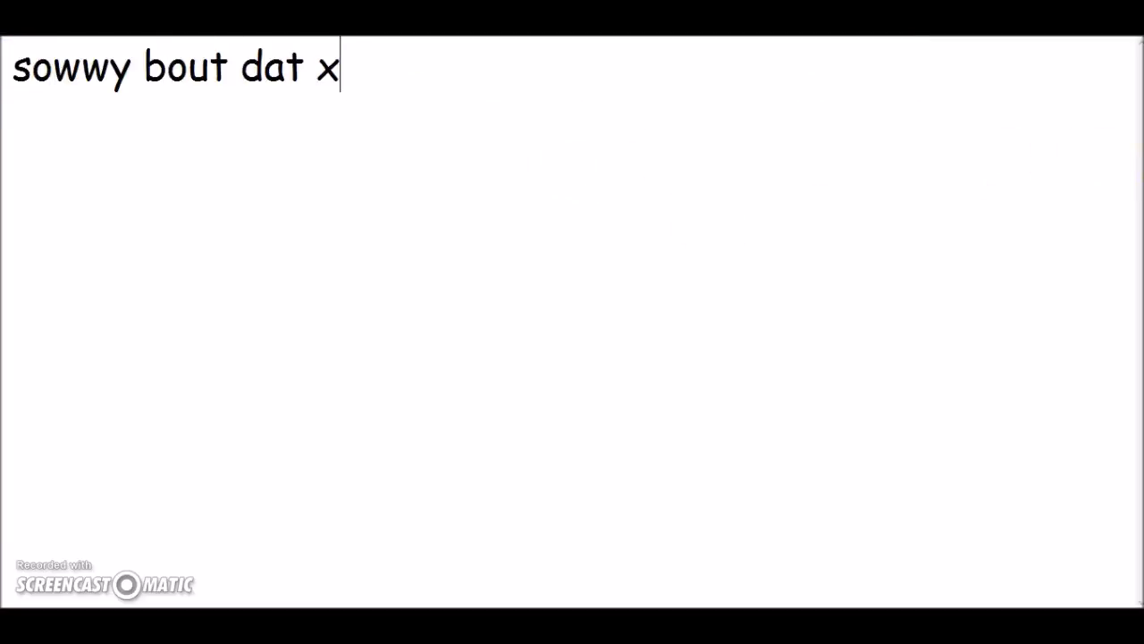
pyautogui.write('anyways')
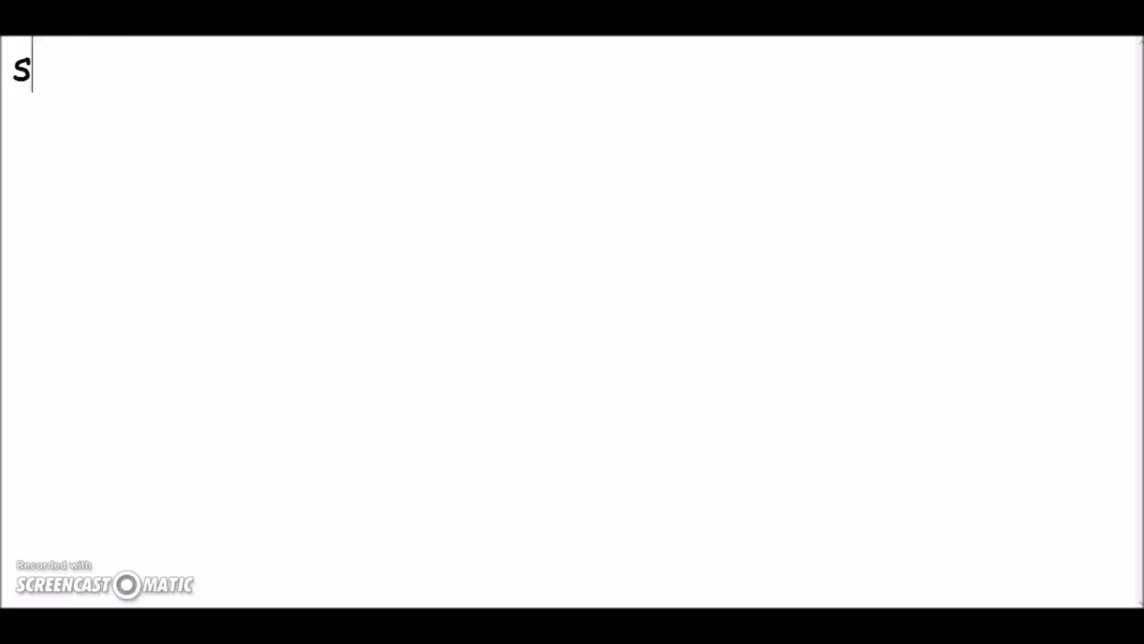
pyautogui.write('o basically i')
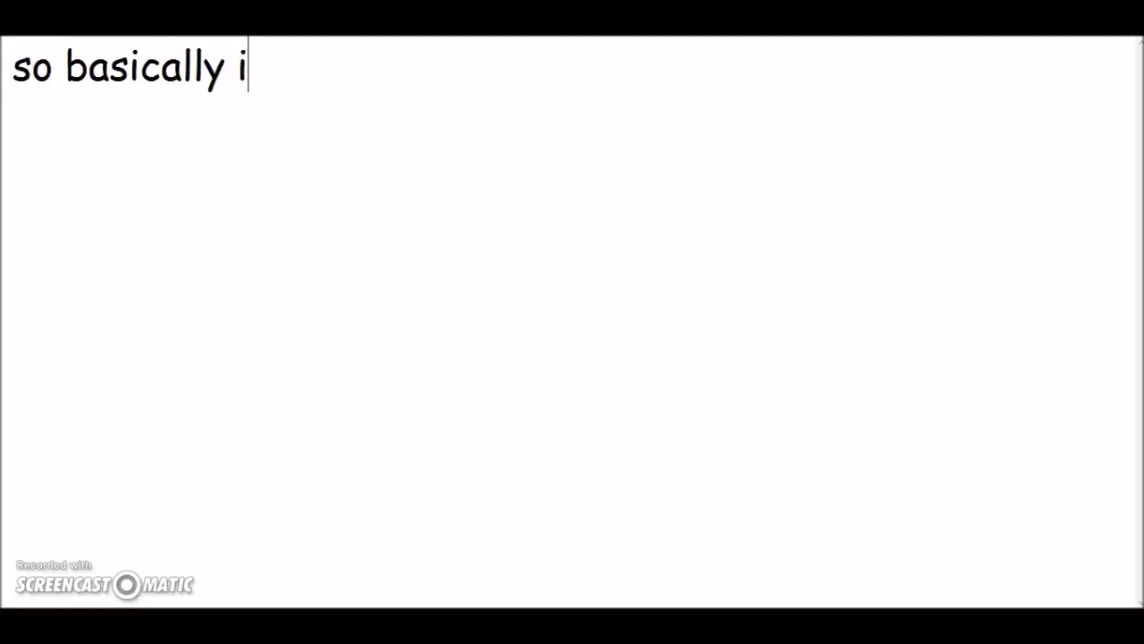
pyautogui.write("'m making a")
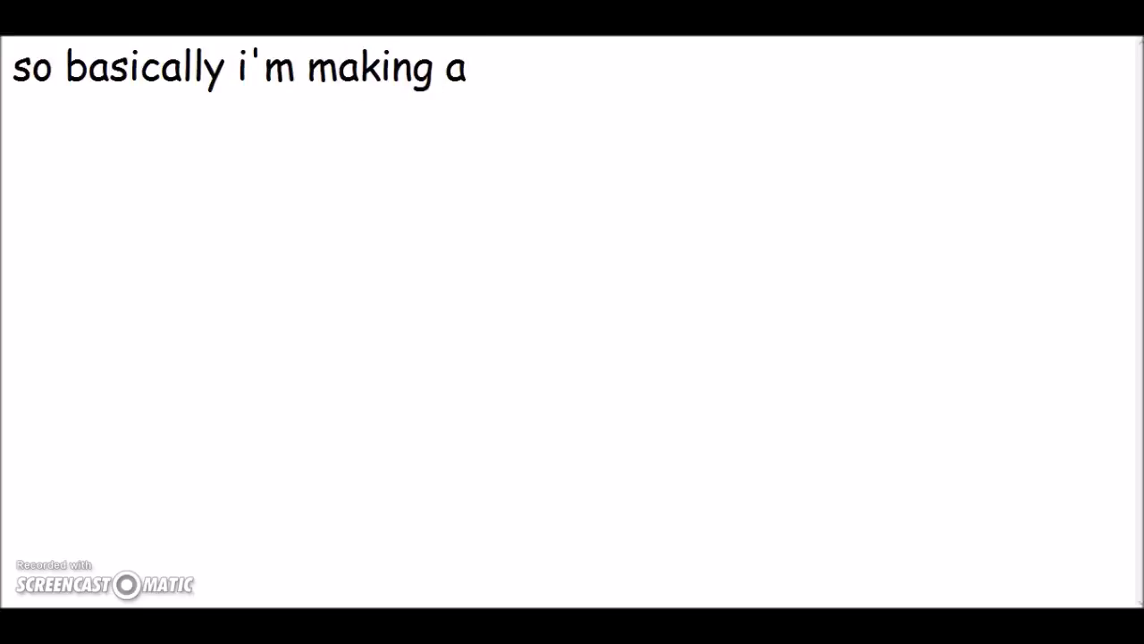
pyautogui.write('GAMING CHANNEL!!!!!!!!!!!!!!!!')
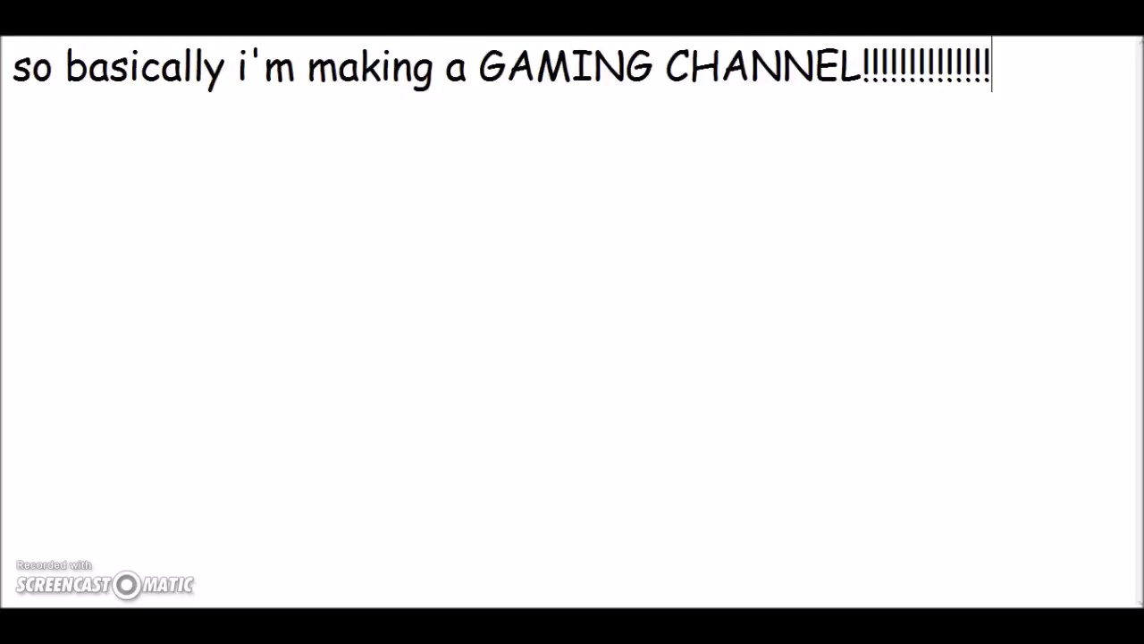
pyautogui.write(':P :D')
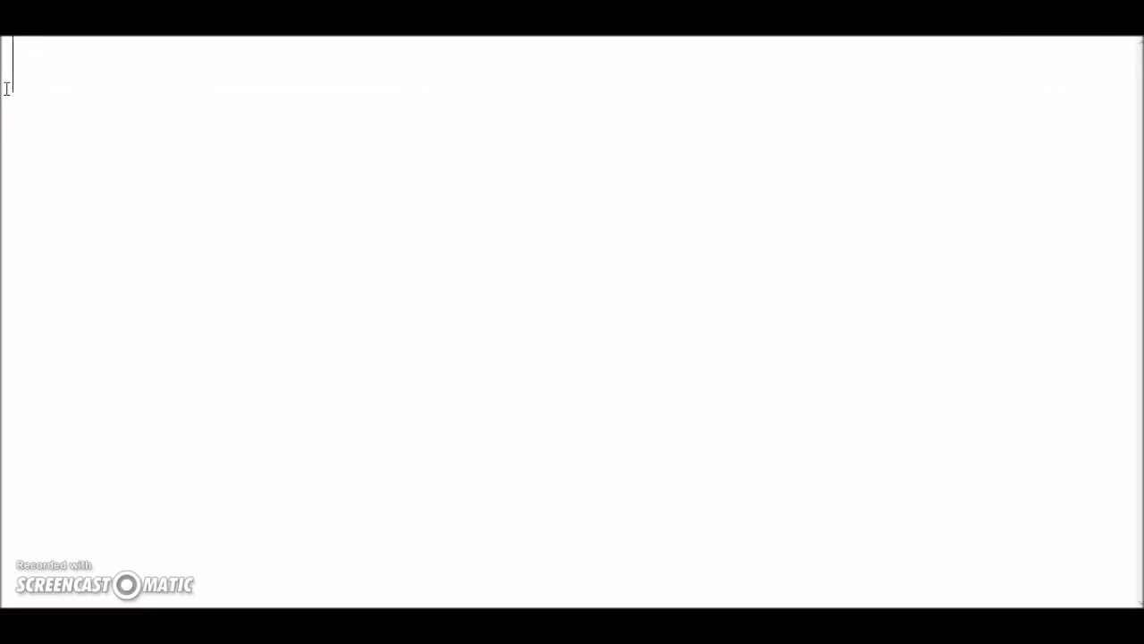
# Step: Name the channel 'Marisolx7 Gamer (that's better xD', then start 'Basical...'
pyautogui.write('called Marisolx7')
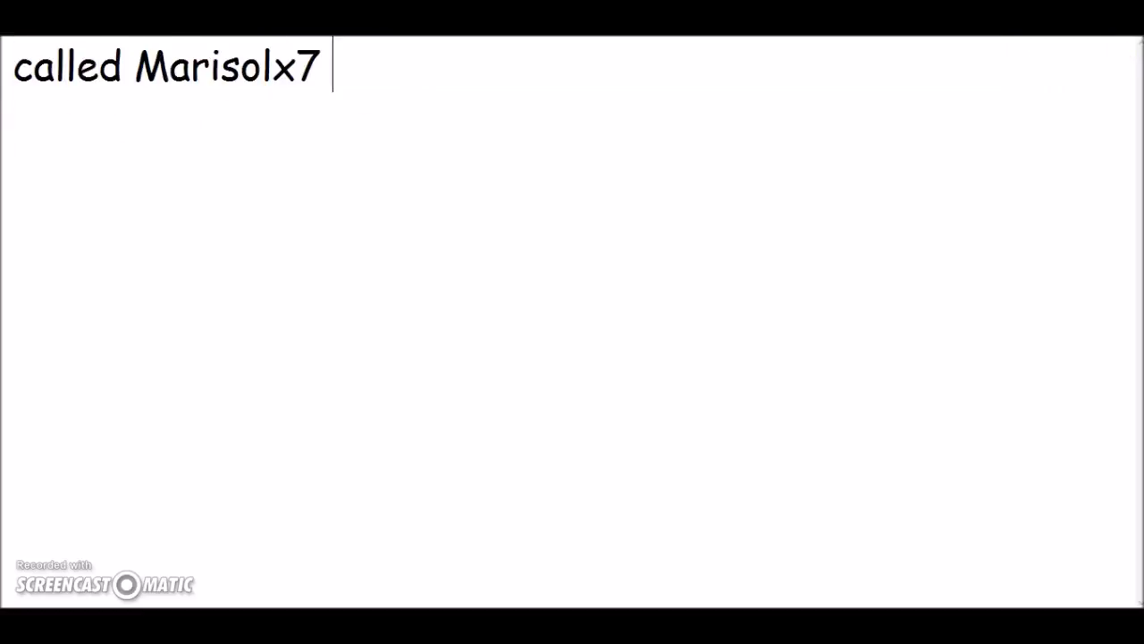
pyautogui.write('Gamer')
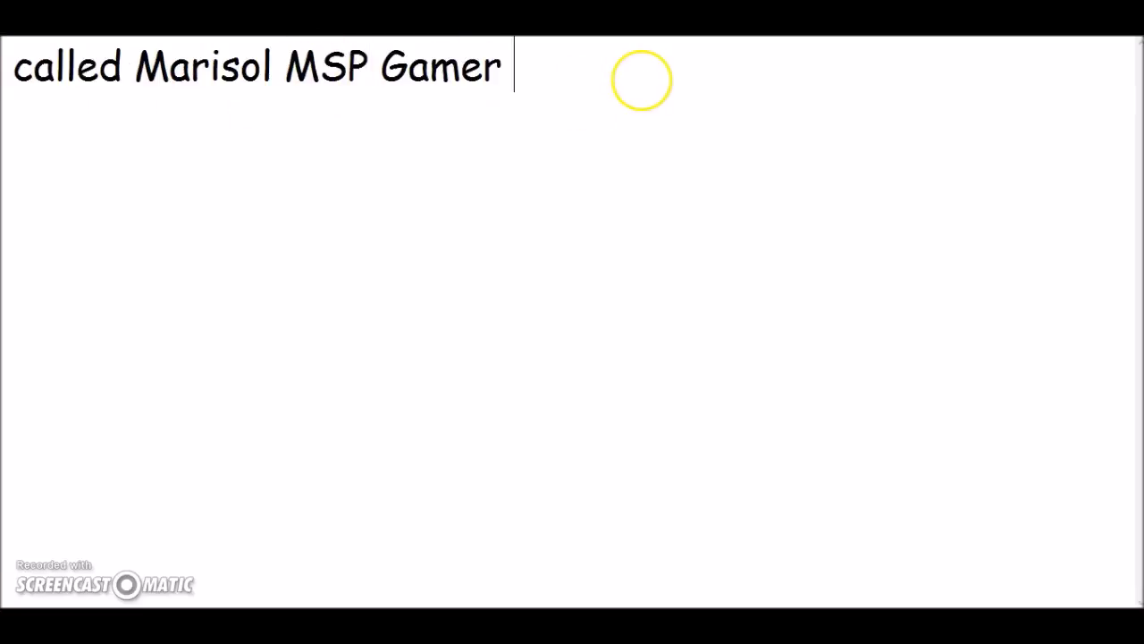
pyautogui.write("(that's better xD")
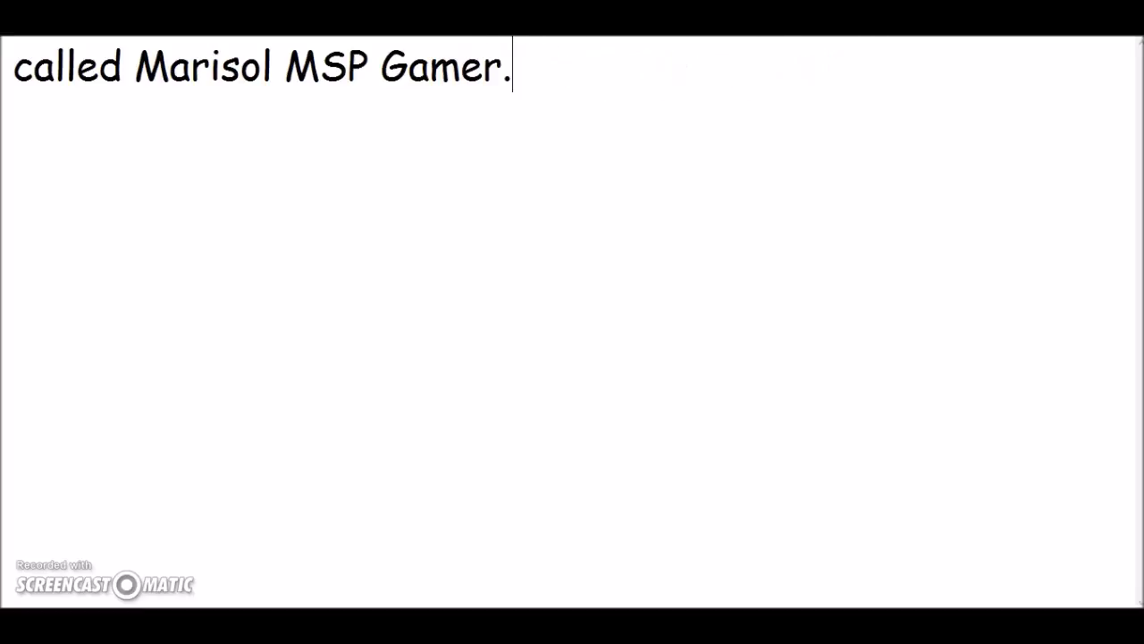
pyautogui.write('Basically i thought')
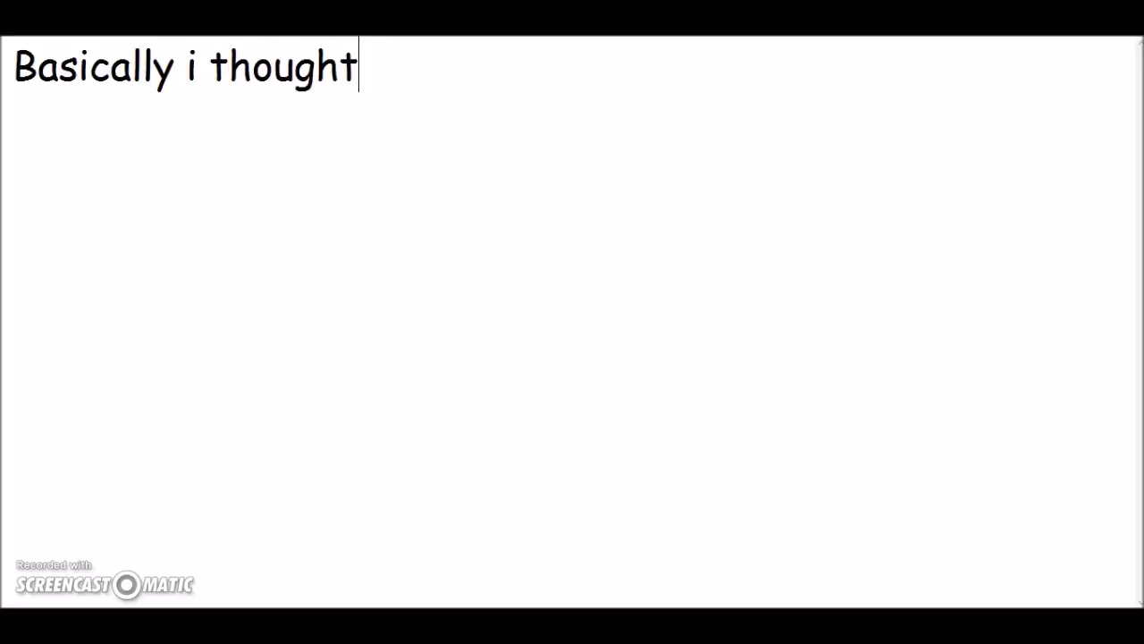
# Step: Say 'guys were getting kinda sick of just msp', then 'ima be lauching dat channel soon'
pyautogui.write('mbya')
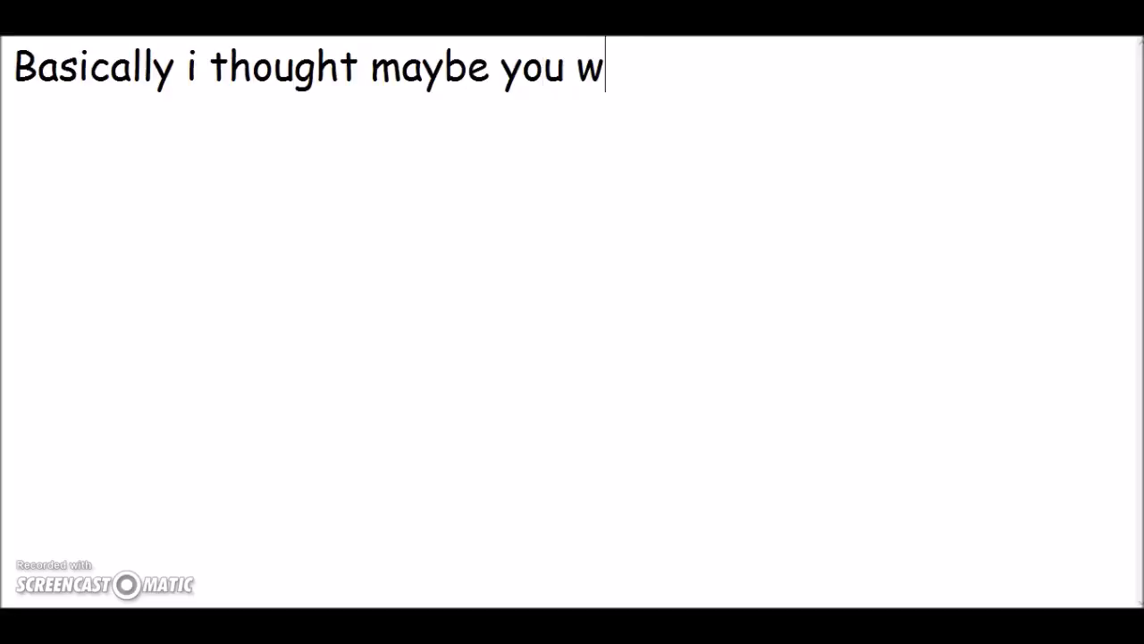
pyautogui.write('guys')
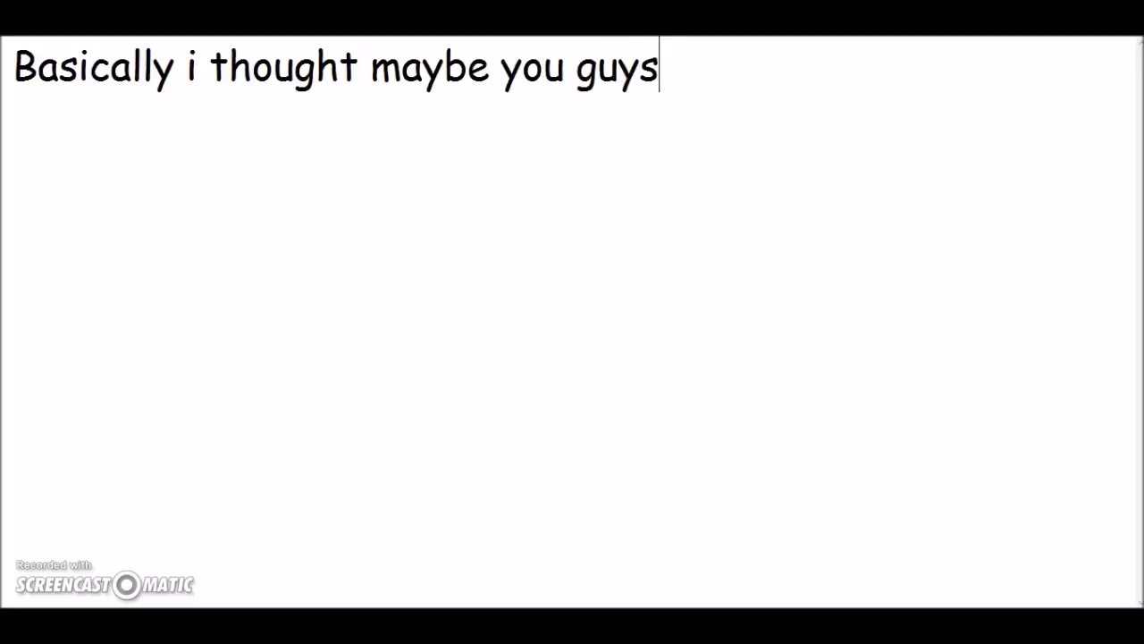
pyautogui.write('were getting kin')
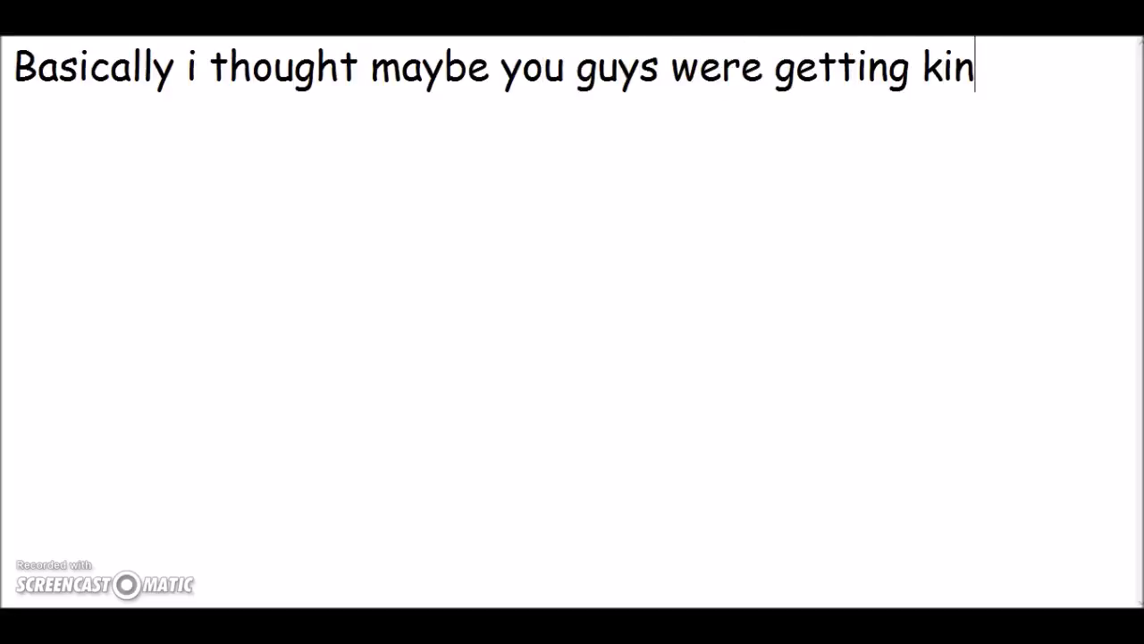
pyautogui.write('da sick of just msp')
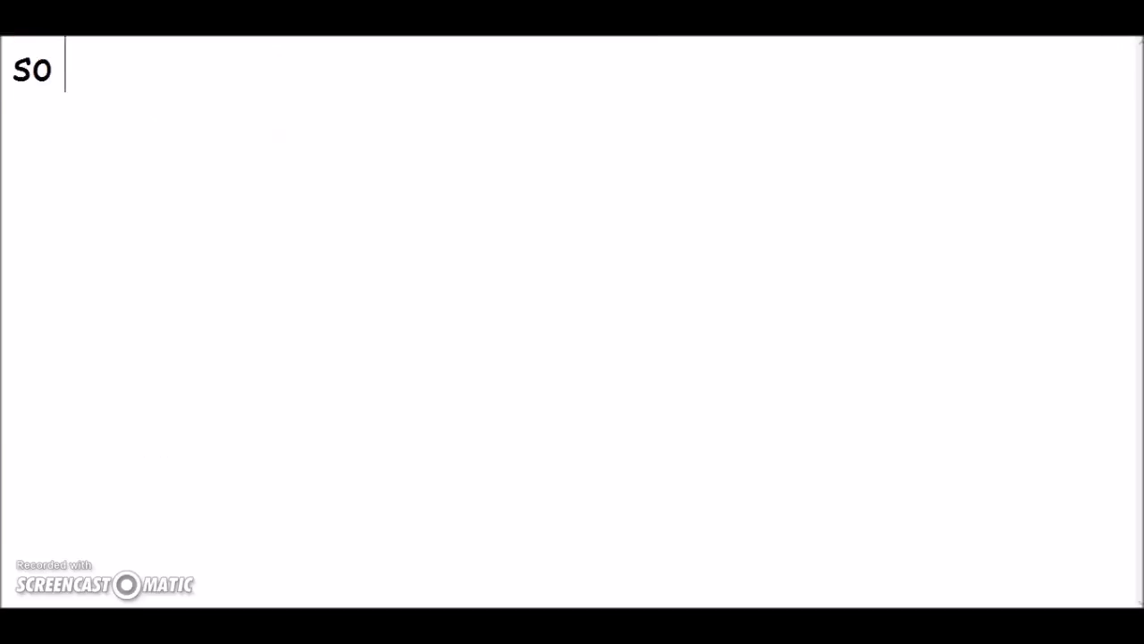
pyautogui.write('ima be lauching d')
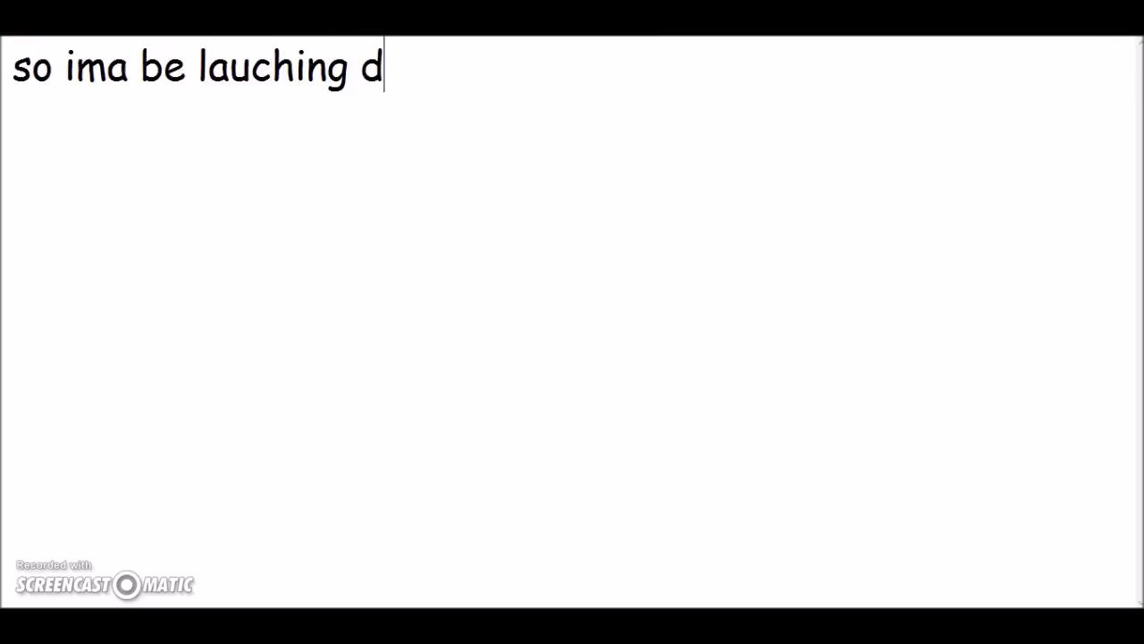
pyautogui.write('at channel soon')
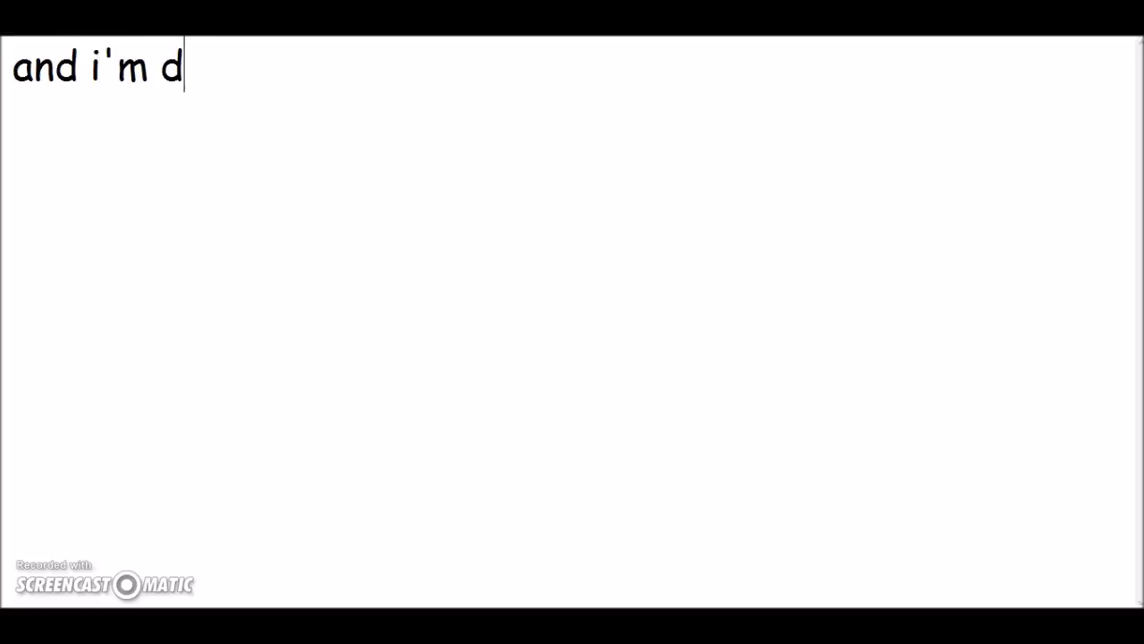
# Step: Announce the mailtime for two accounts including marisolx7, listing what people can send
pyautogui.write('oing an')
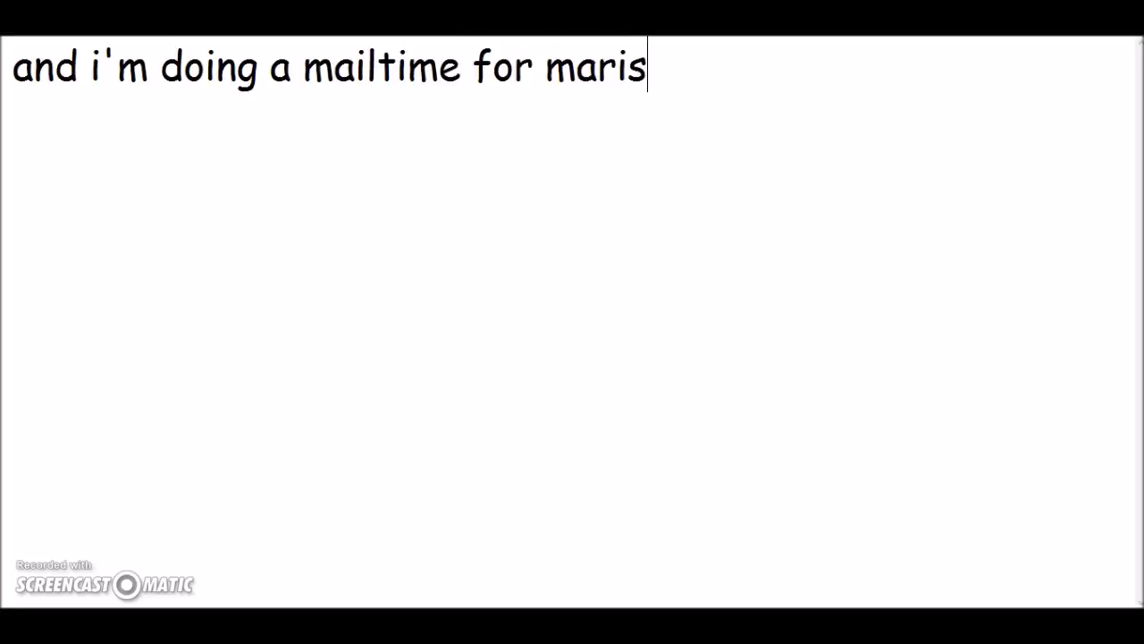
pyautogui.write('olxx7')
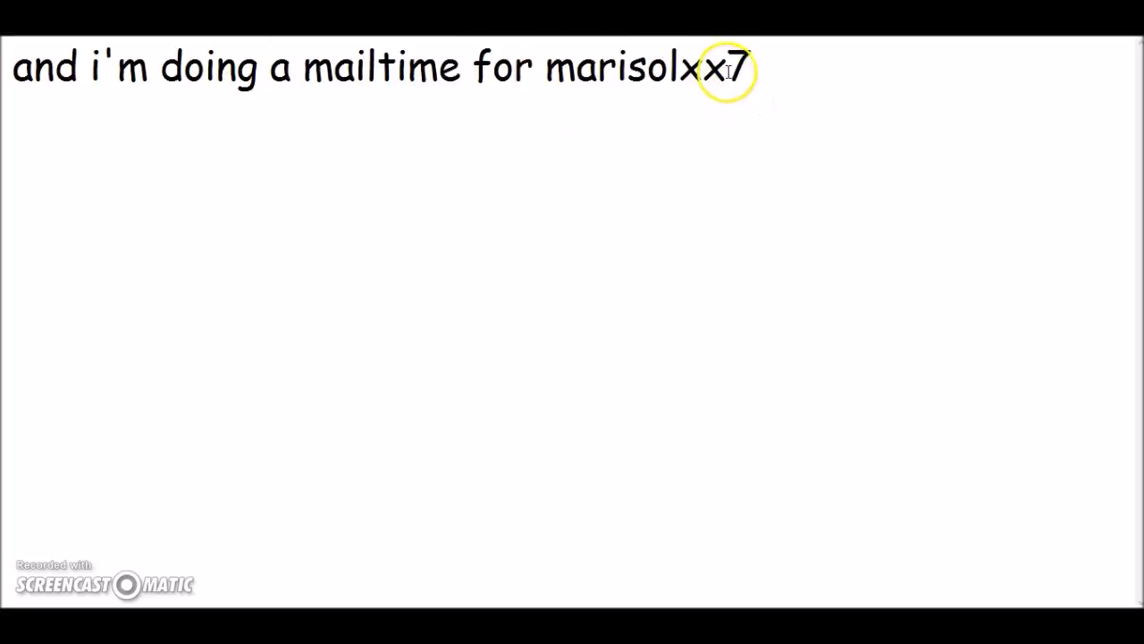
pyautogui.write('and marisolx7')
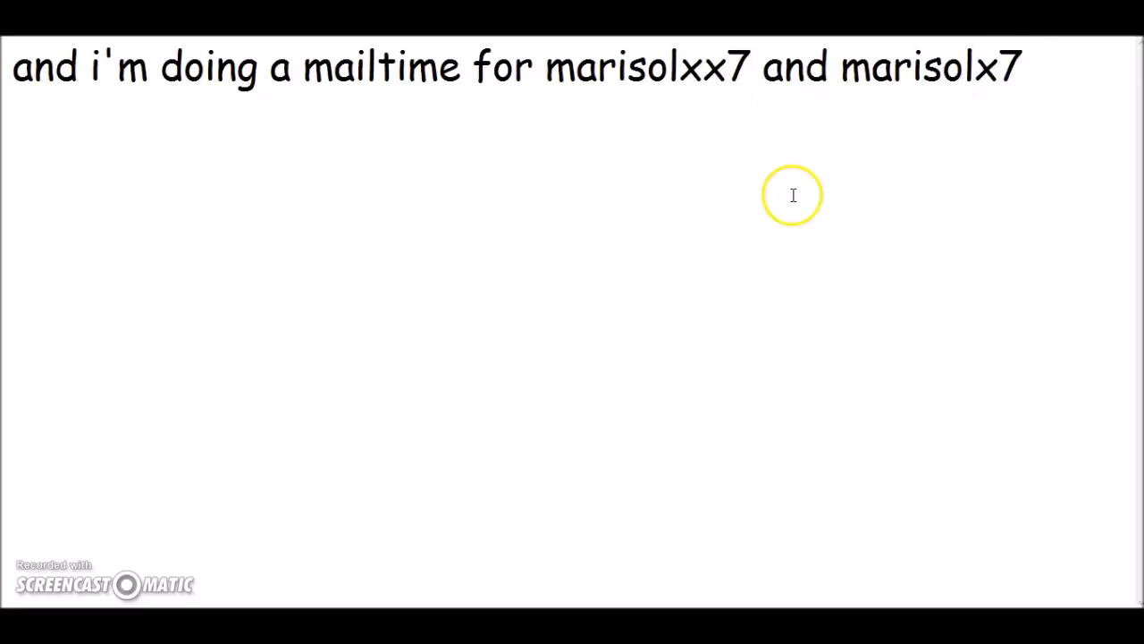
pyautogui.write('meaning you can send my ba')
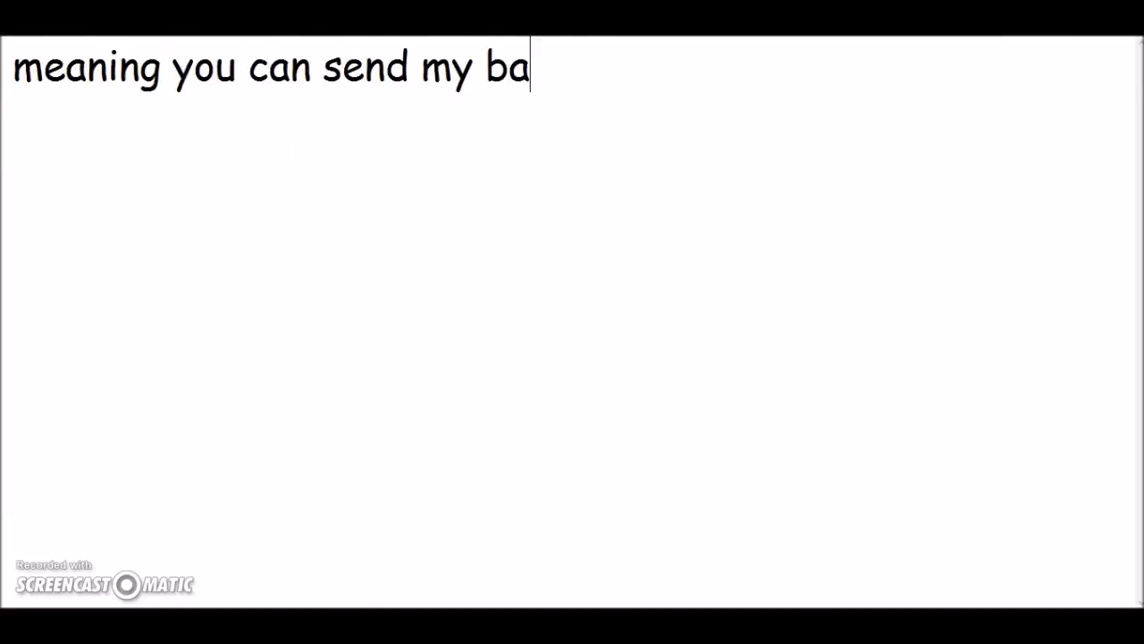
pyautogui.write('ckup and my')
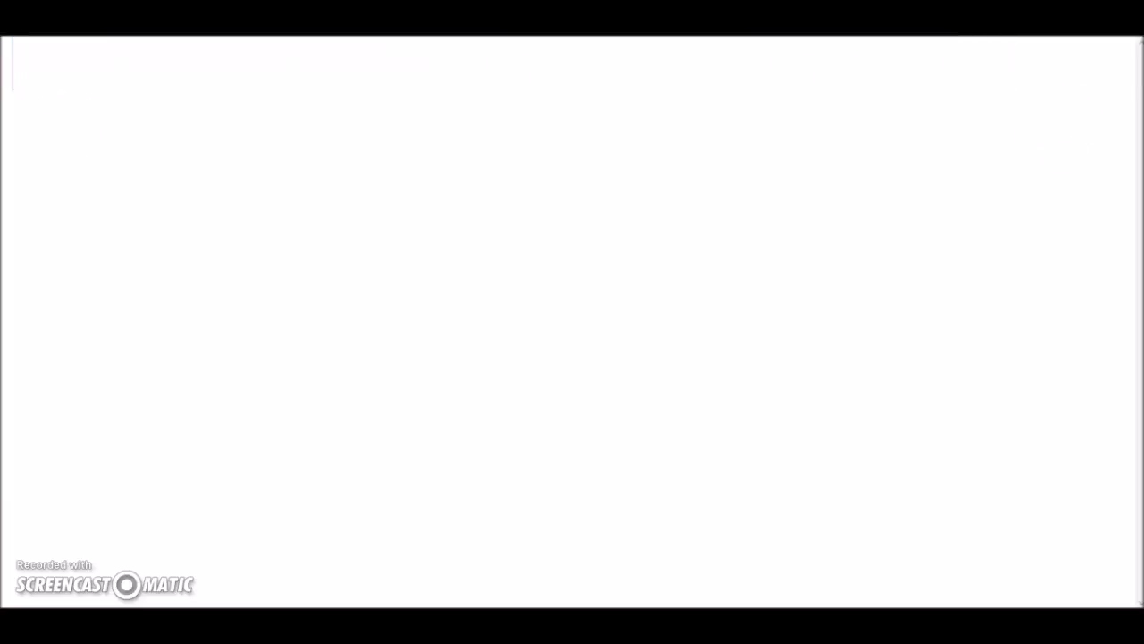
# Step: Describe the Prize as rare, 'like a bunny top or something like dat', and begin 'you never kn...'
pyautogui.write("doesn't matter to")
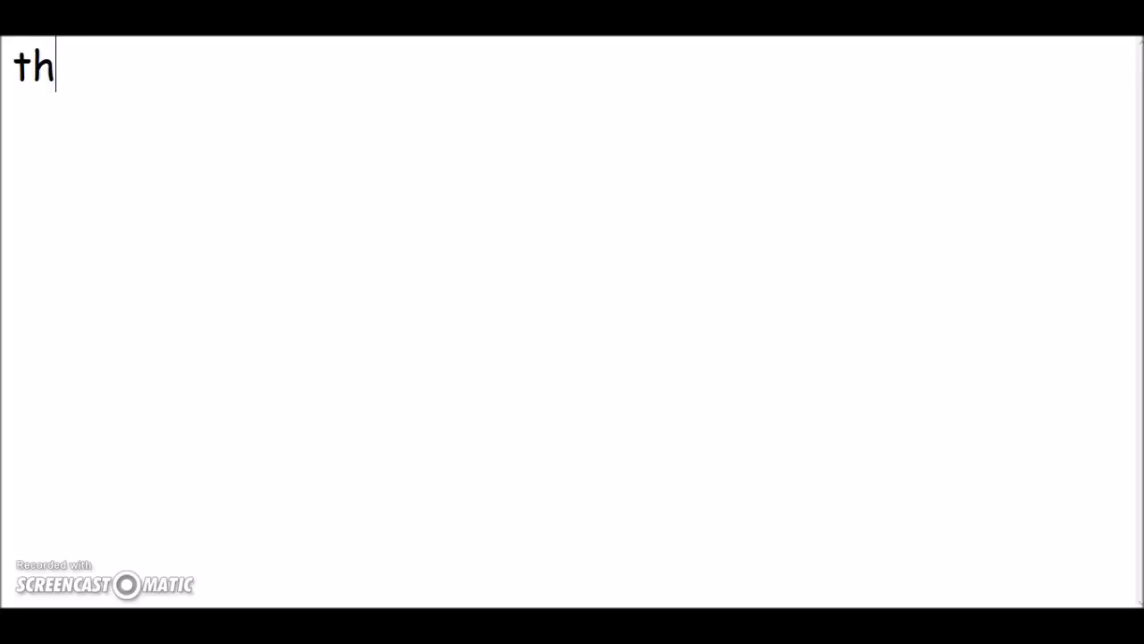
pyautogui.write('e Prize')
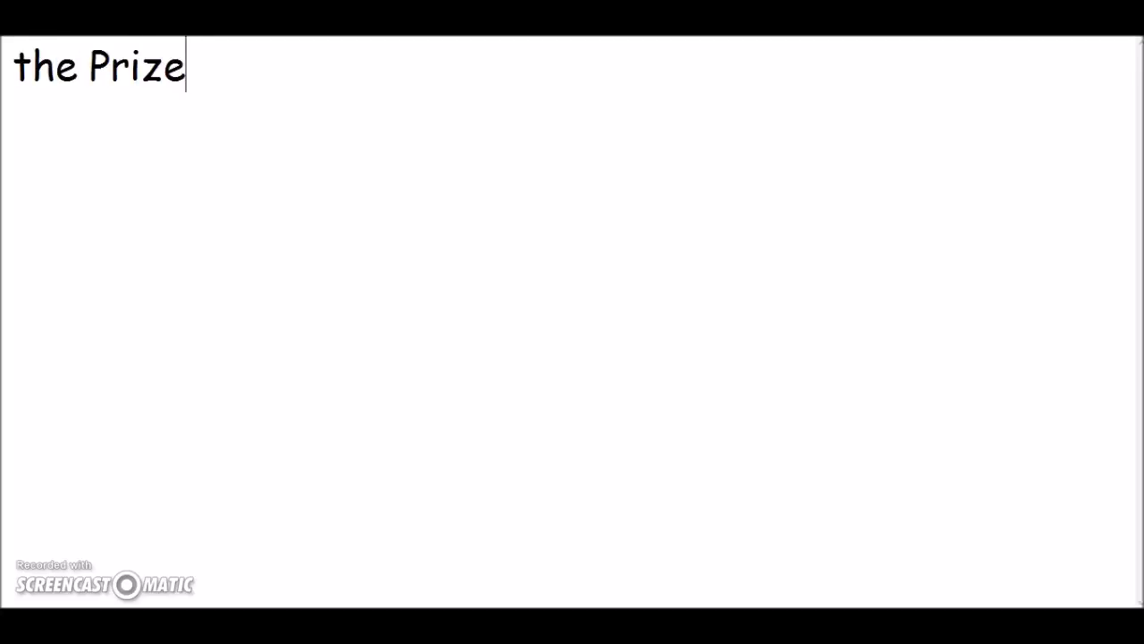
pyautogui.write('for it is a Rre')
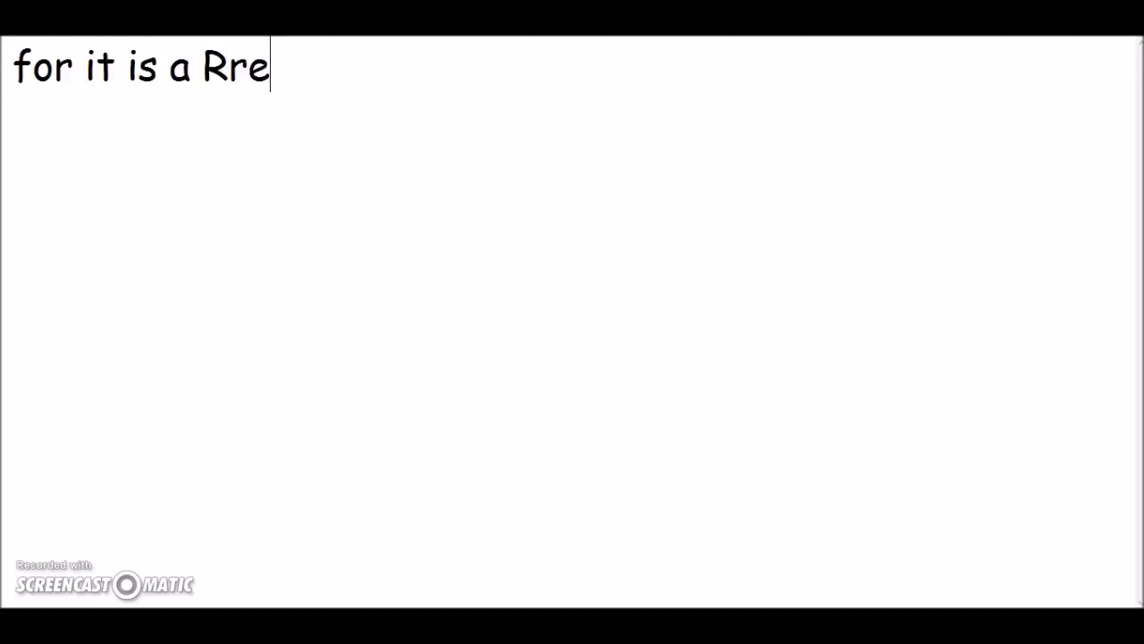
pyautogui.write('are')
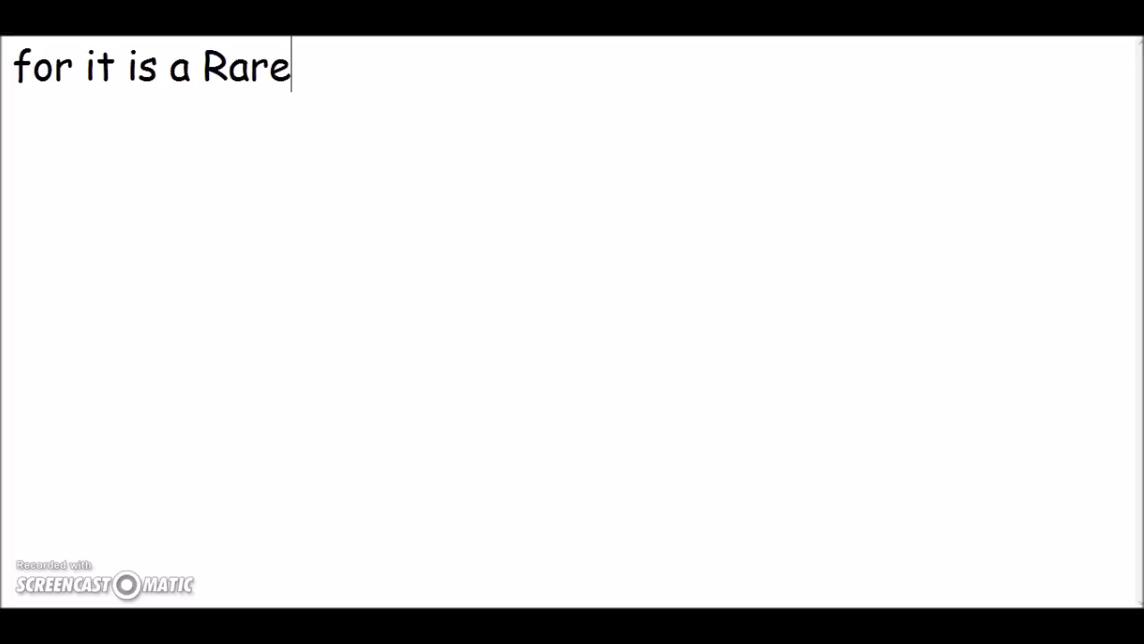
pyautogui.write('like a bu')
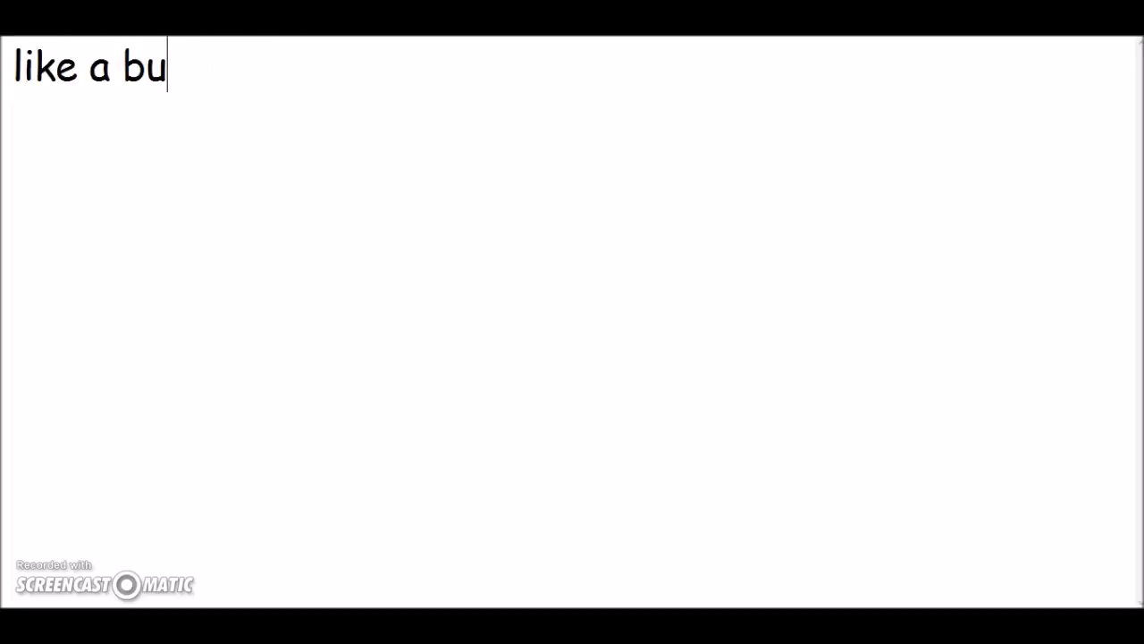
pyautogui.write('nny top or something like')
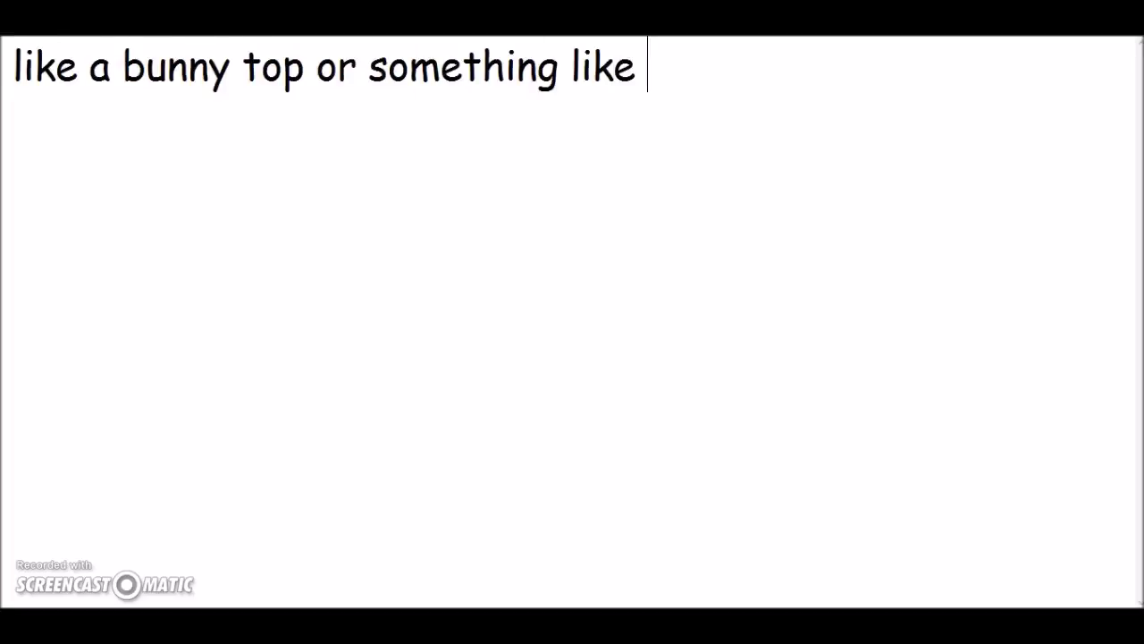
pyautogui.write('dat xD maybe a tattoo')
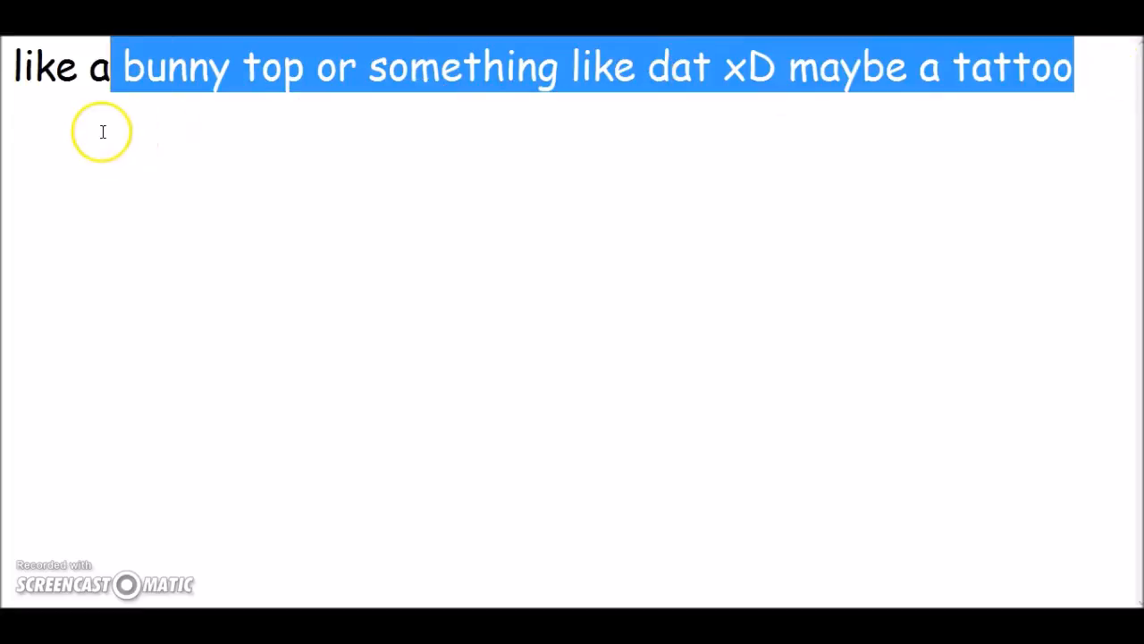
pyautogui.write('you never kn')
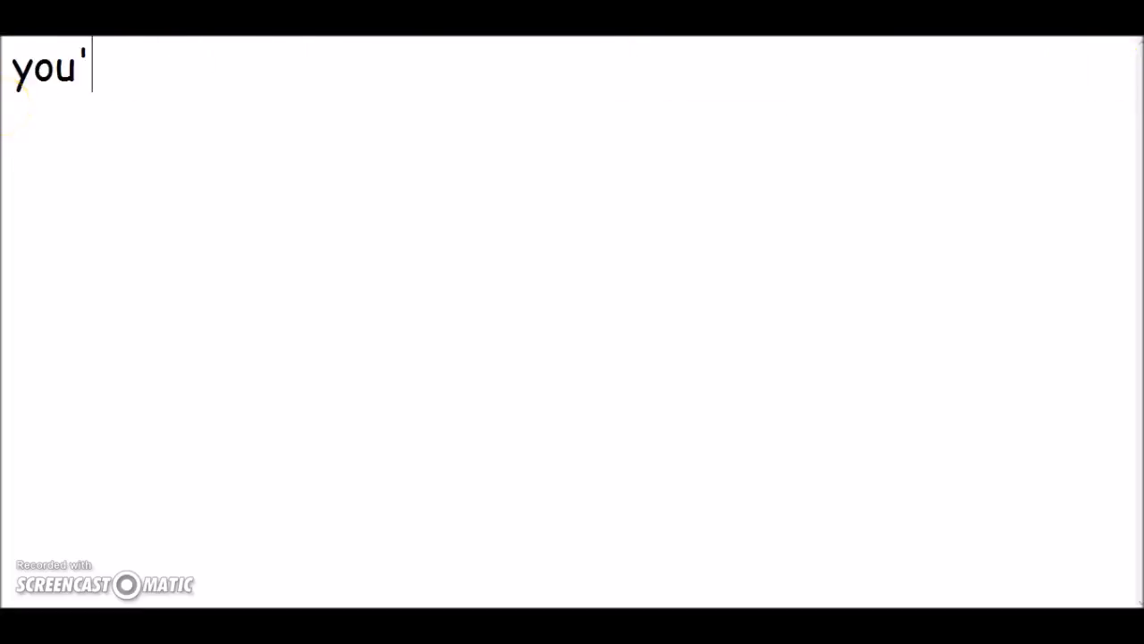
# Step: Type 'll just have to find', then sign off with 'Anyways bye my lil gurlys :P EE>'
pyautogui.write('ll just have to find')
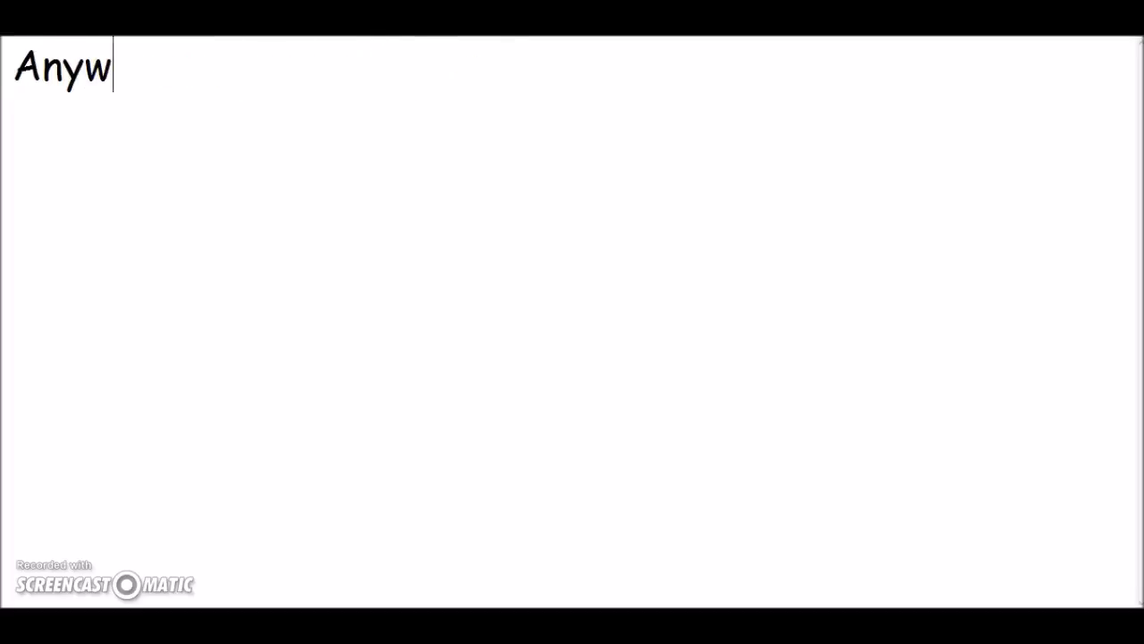
pyautogui.write('ays bye my lil')
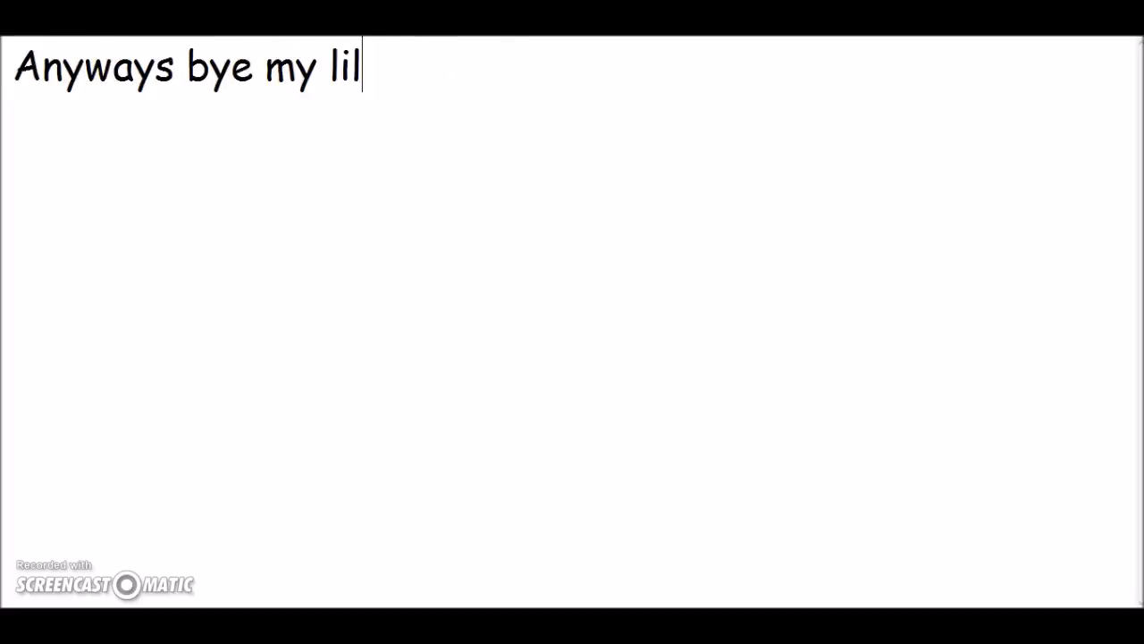
pyautogui.write('gurlys :P')
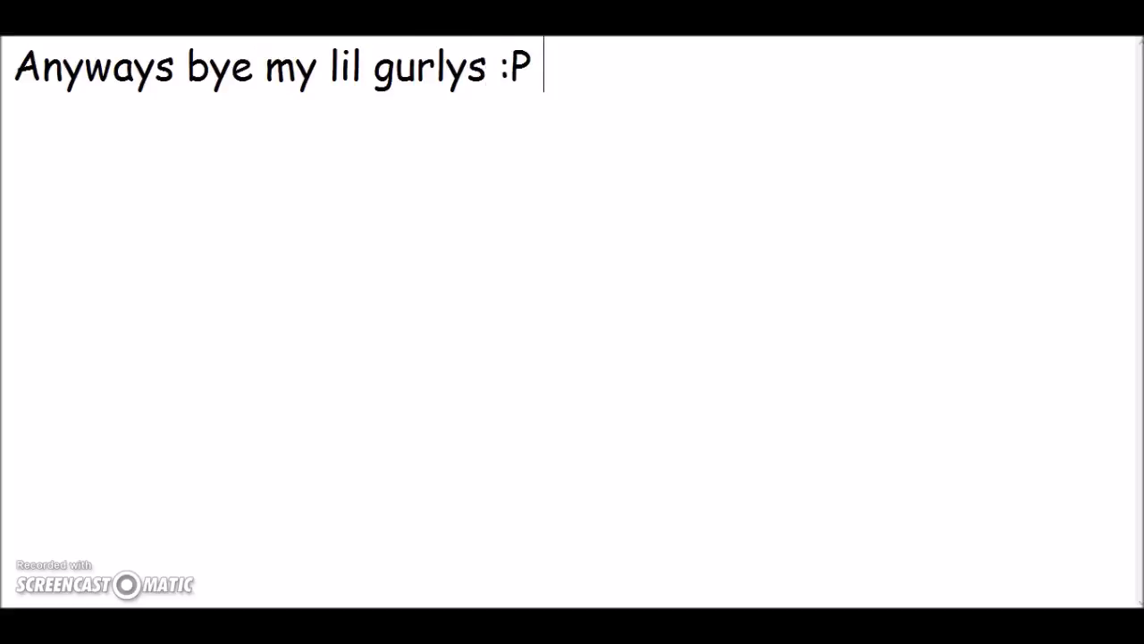
pyautogui.write('EE>')
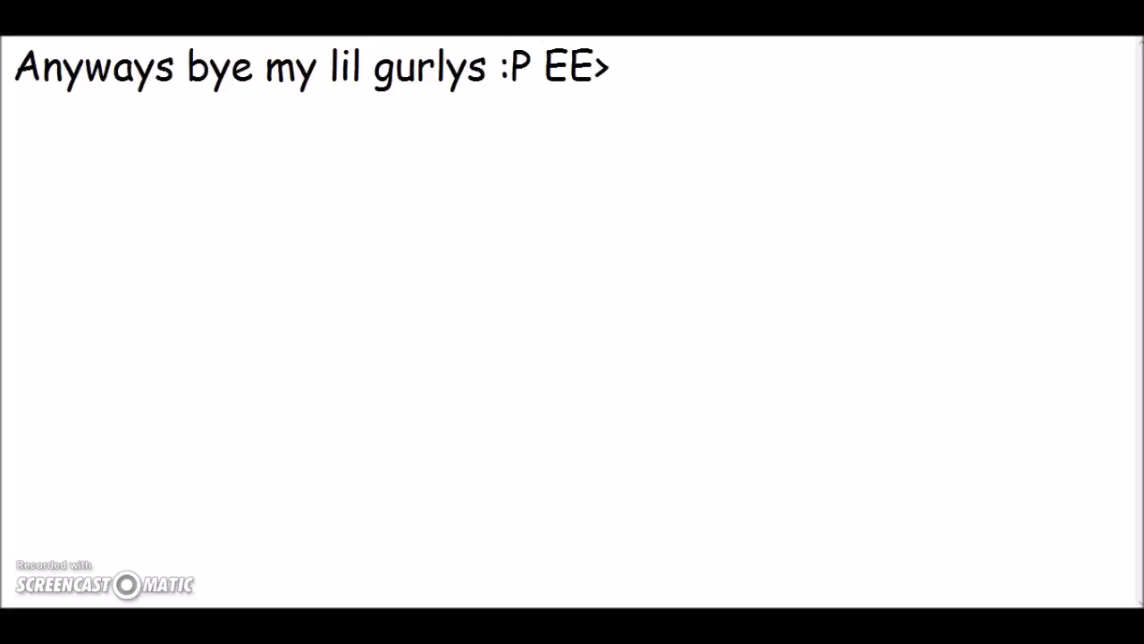